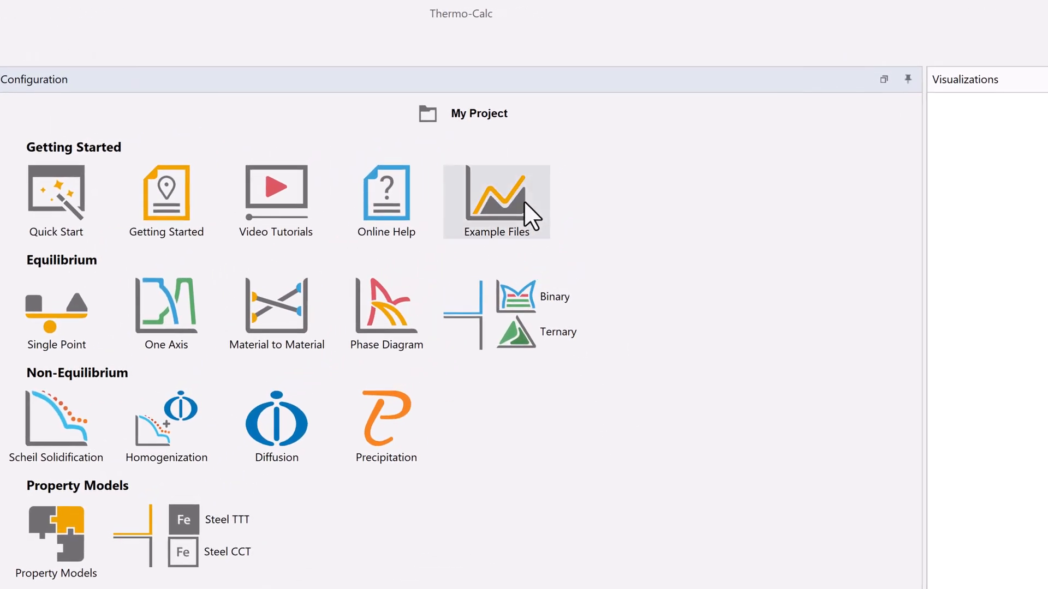
- Start a single-point equilibrium project using the FEDEMO iron demo database
{"action": "left_click", "coordinate": [496, 202]}
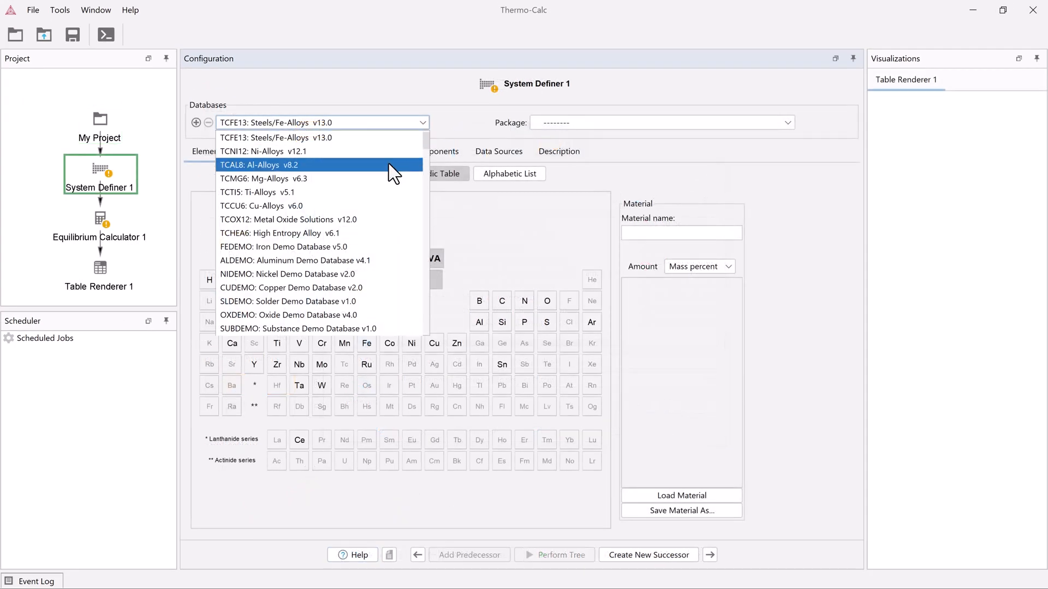
{"action": "left_click", "coordinate": [283, 247]}
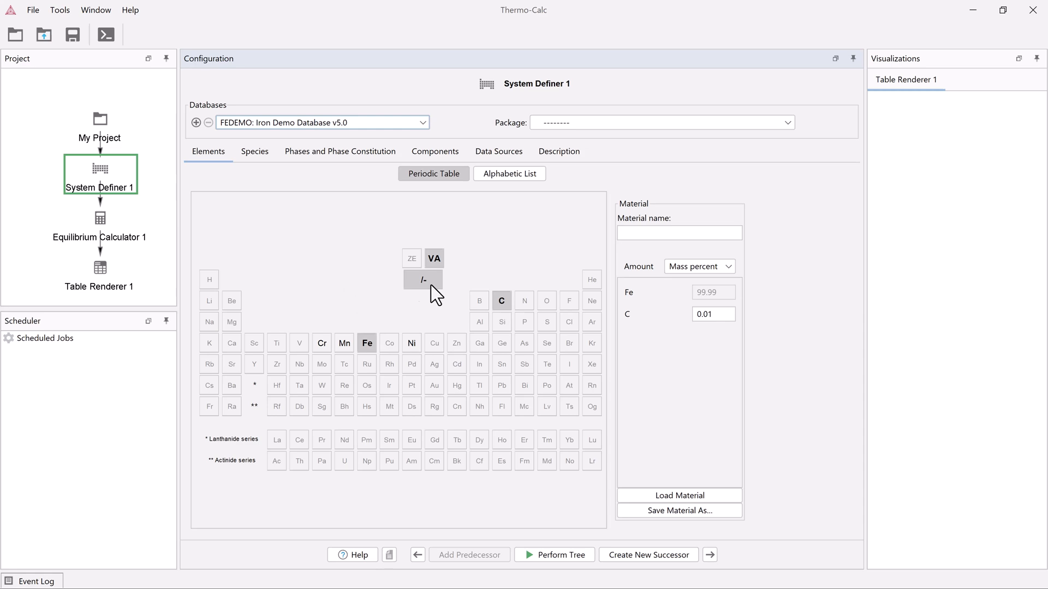
{"action": "left_click", "coordinate": [99, 217]}
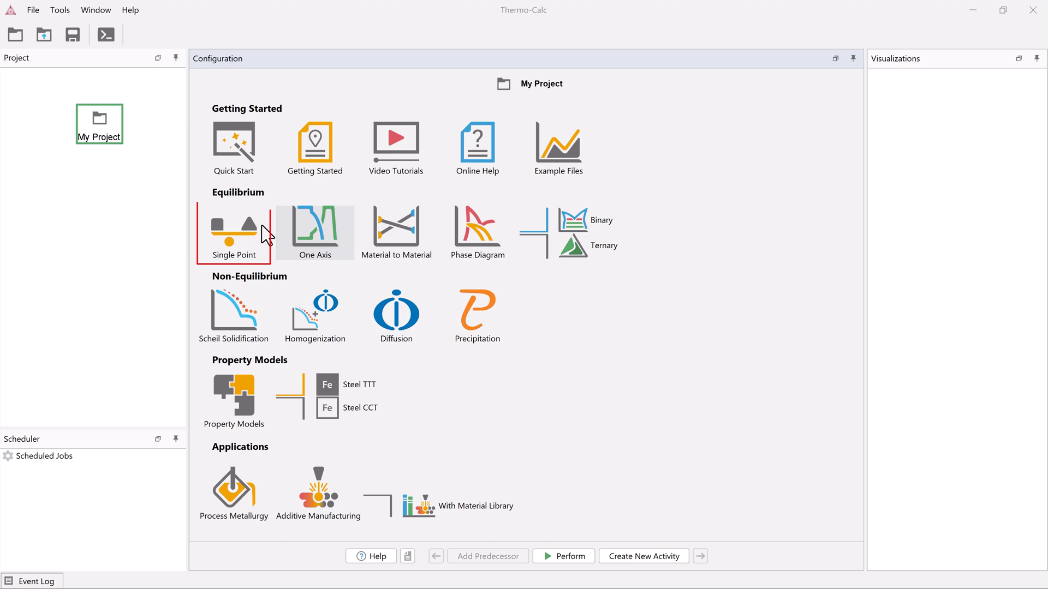
{"action": "left_click", "coordinate": [233, 233]}
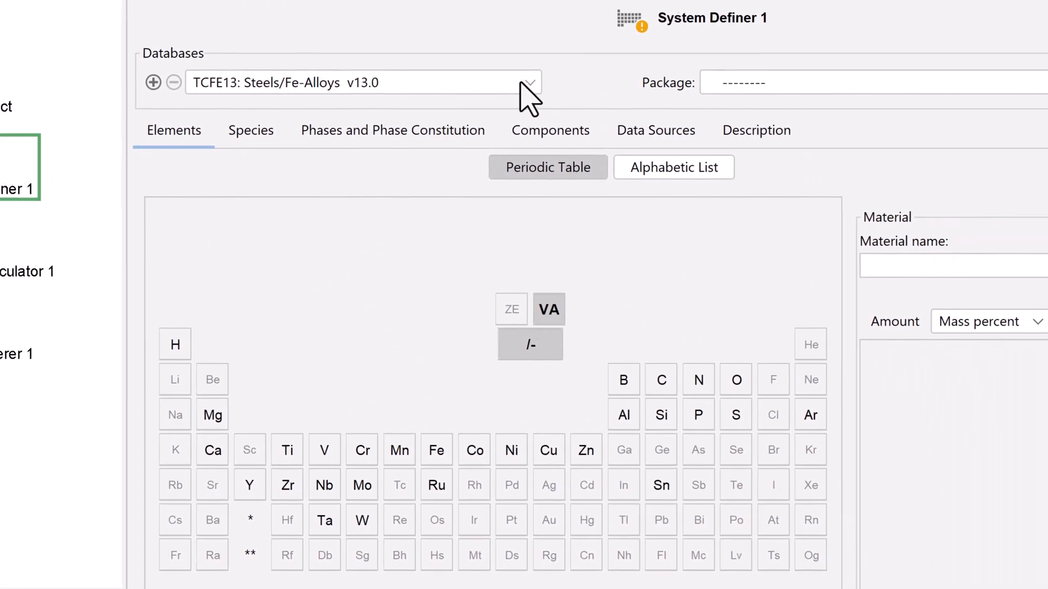
{"action": "left_click", "coordinate": [529, 82]}
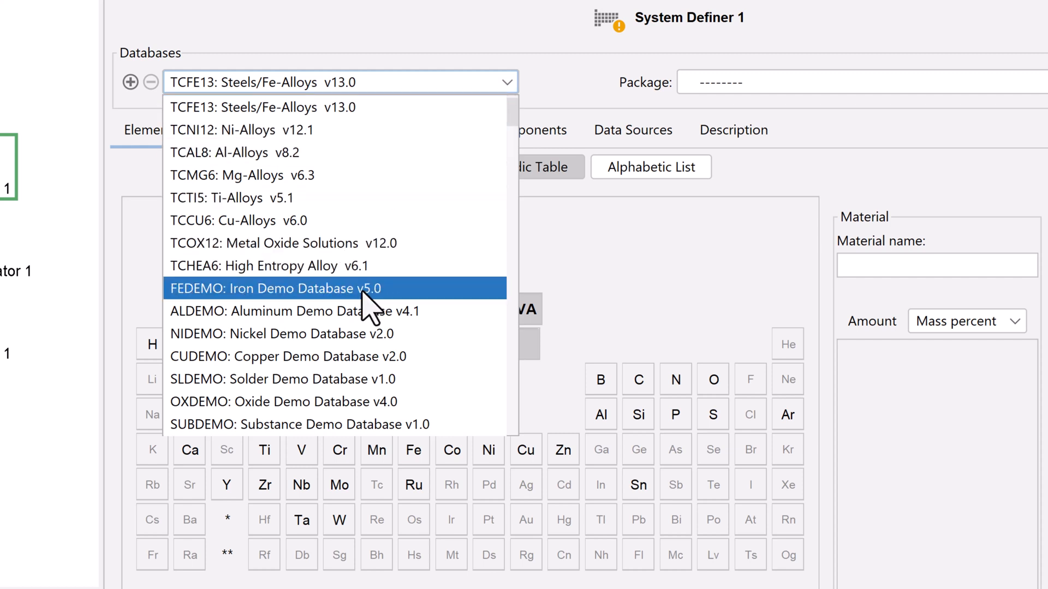
{"action": "left_click", "coordinate": [280, 288]}
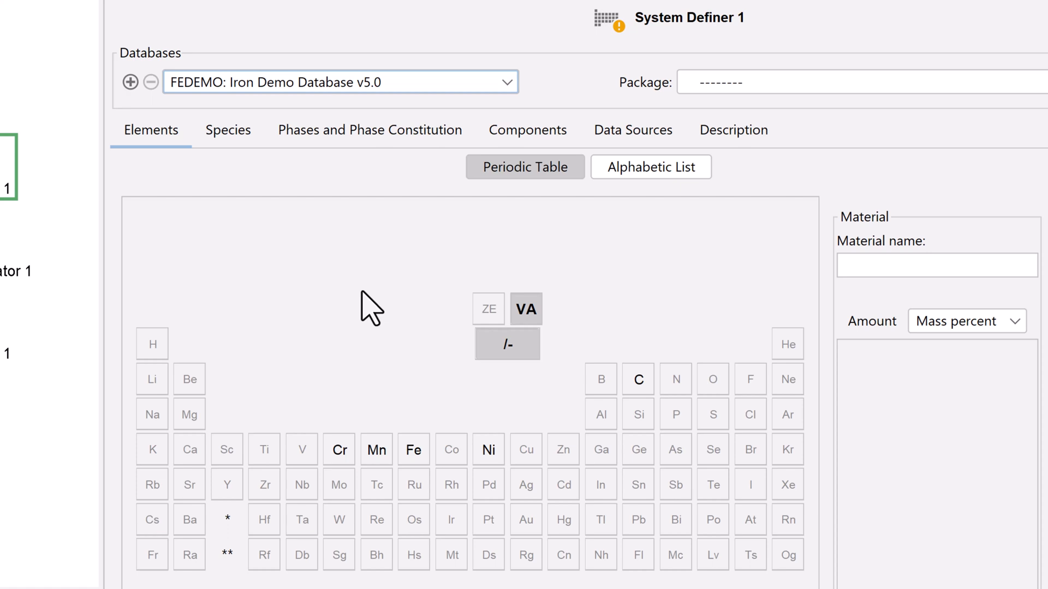
{"action": "mouse_move", "coordinate": [379, 351]}
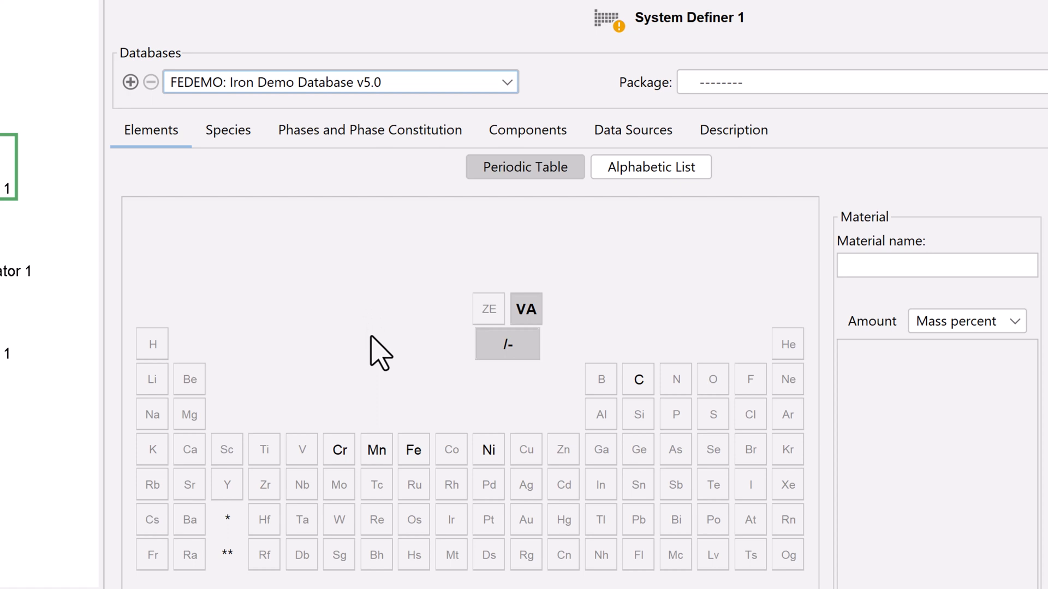
- Select Fe and C from the periodic table as the alloy system
{"action": "left_click", "coordinate": [413, 449]}
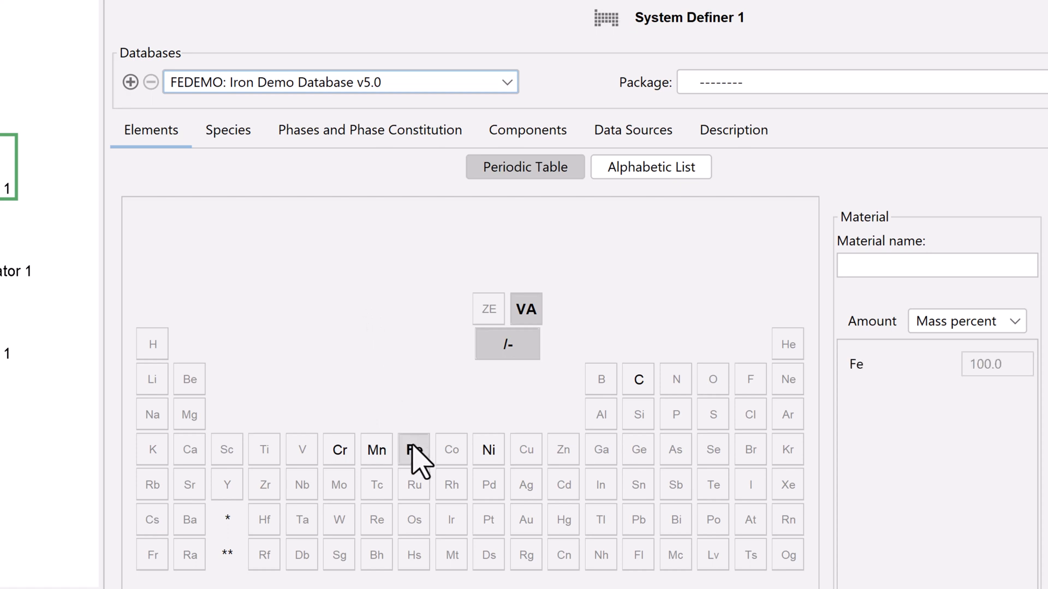
{"action": "left_click", "coordinate": [413, 449]}
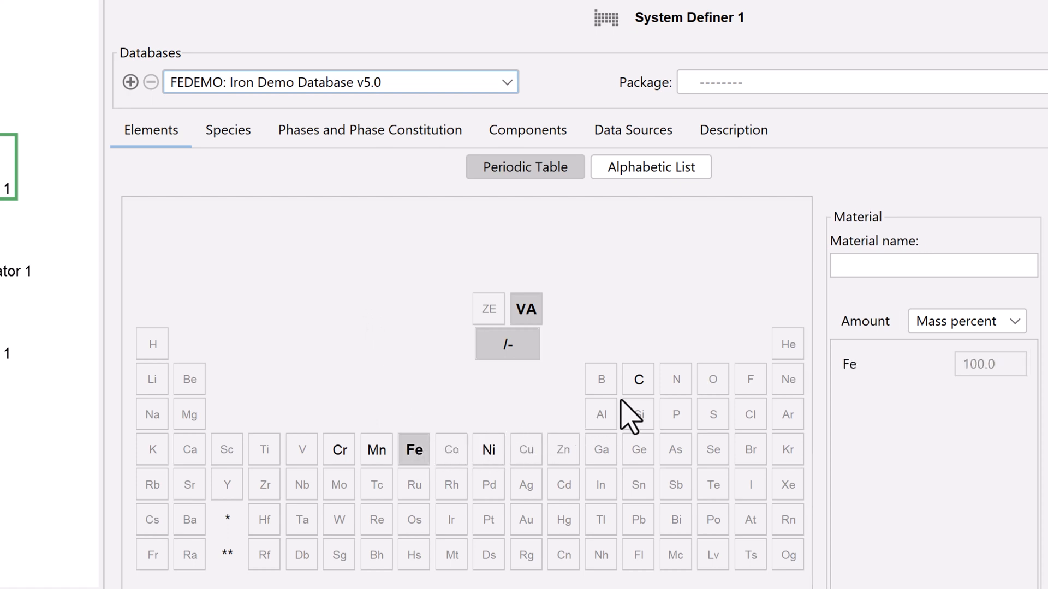
{"action": "left_click", "coordinate": [637, 379]}
{"action": "type", "text": "0.01"}
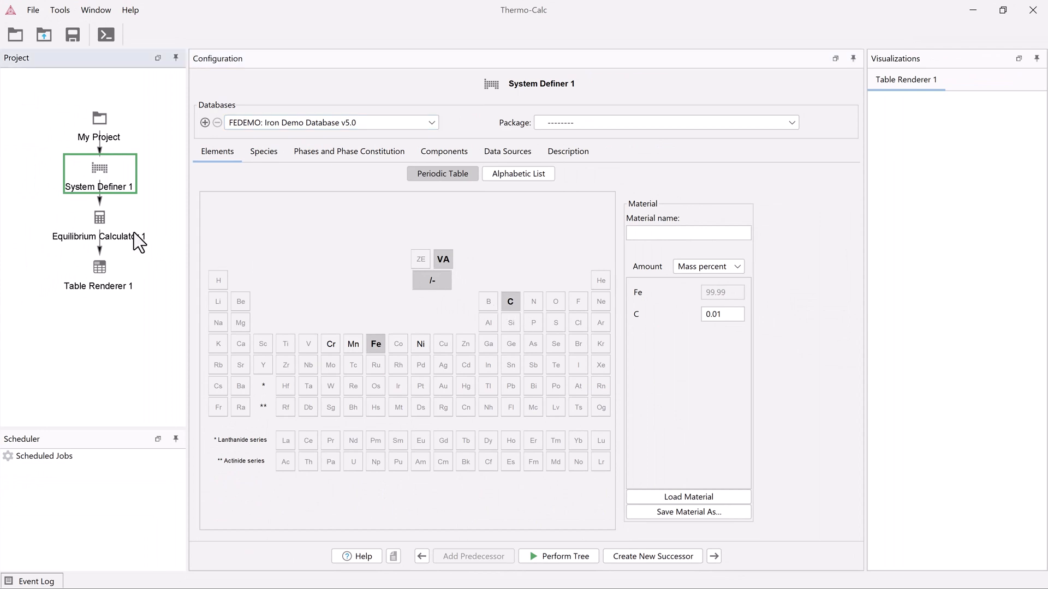
- Set Equilibrium Calculator 1's pressure to 101325 Pa, keeping temperature at 1000 K
{"action": "left_click", "coordinate": [98, 224]}
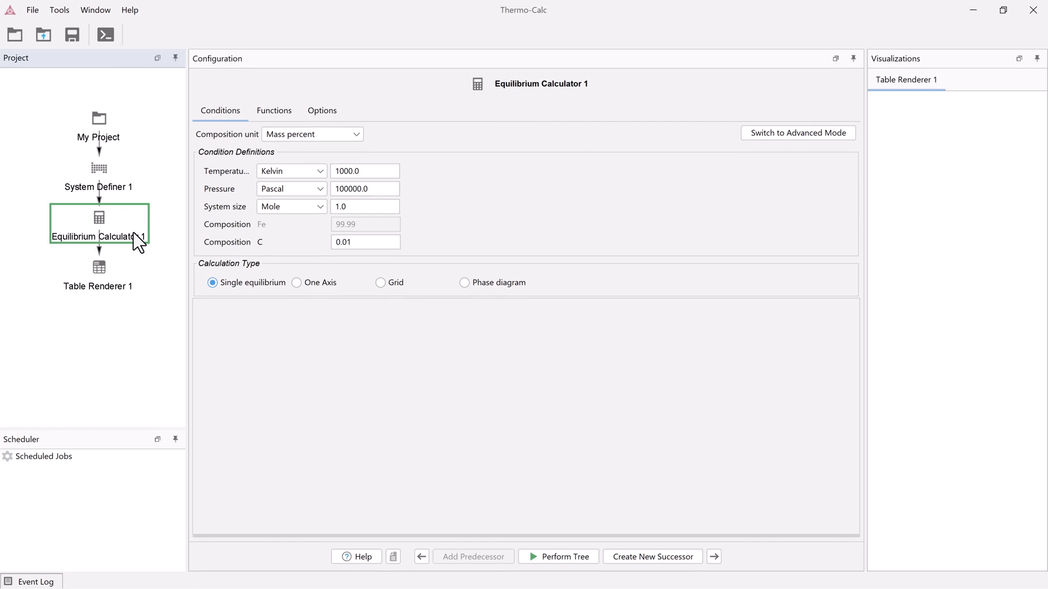
{"action": "left_click", "coordinate": [558, 557]}
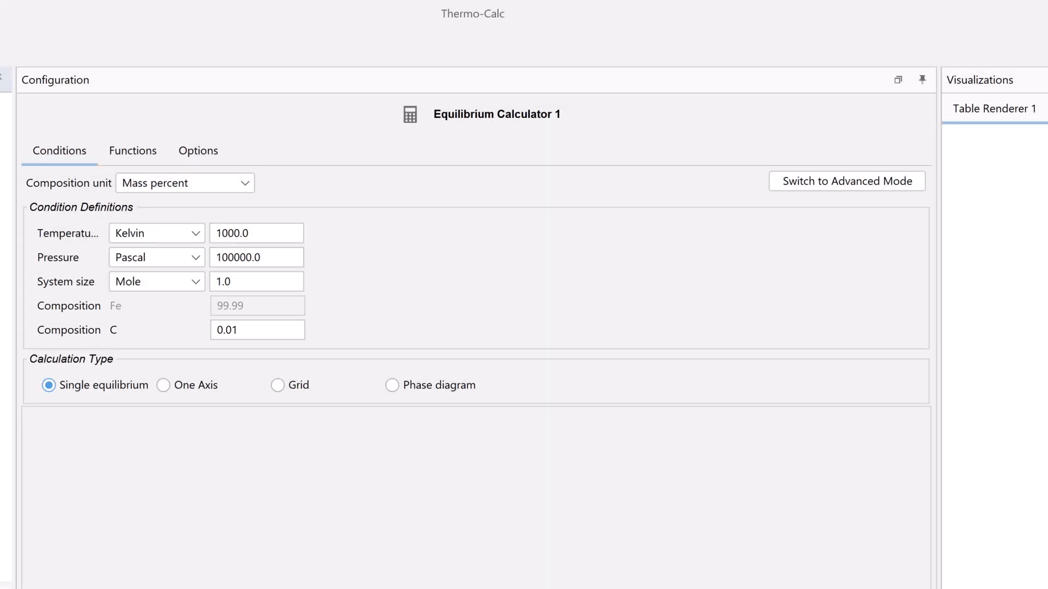
{"action": "left_click", "coordinate": [255, 233]}
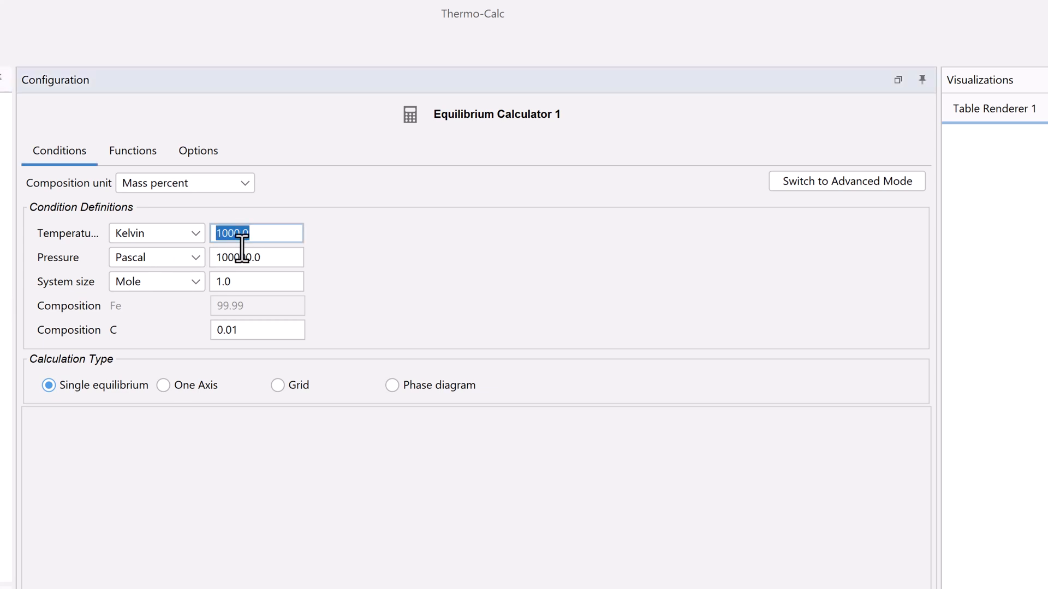
{"action": "left_click", "coordinate": [257, 257]}
{"action": "type", "text": "101325"}
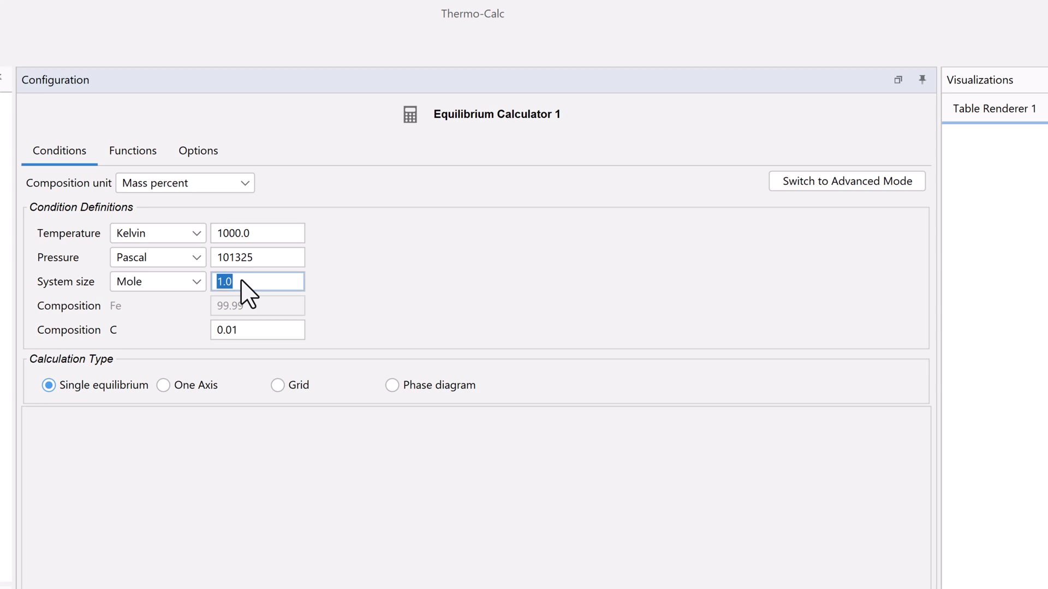
- Enter 0.1 for carbon so Fe reads 99.9, keeping Mass percent units
{"action": "left_click", "coordinate": [257, 330]}
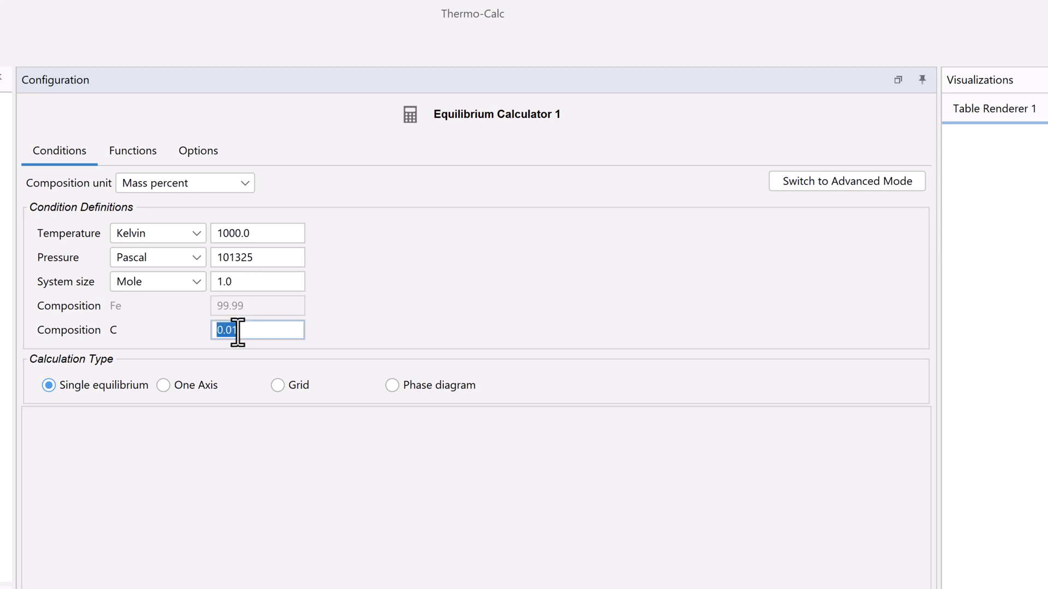
{"action": "type", "text": "0.1"}
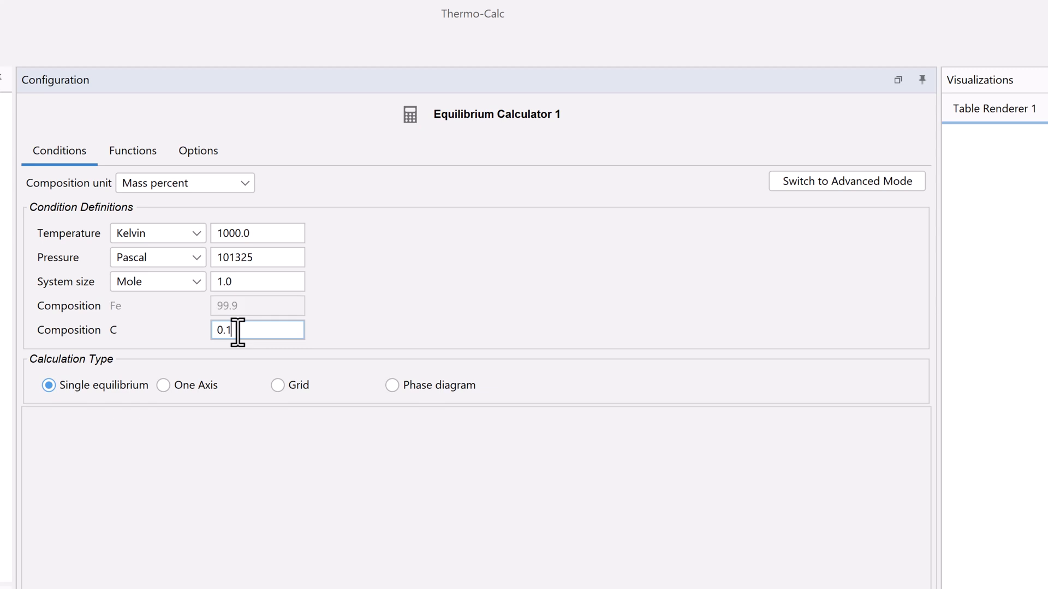
{"action": "double_click", "coordinate": [222, 330]}
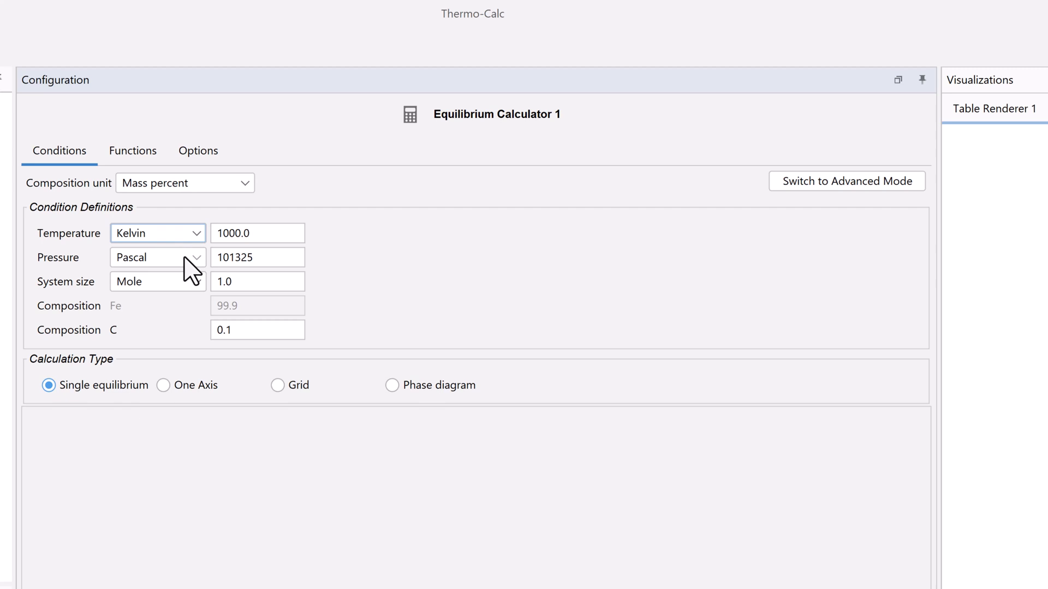
{"action": "left_click", "coordinate": [157, 257]}
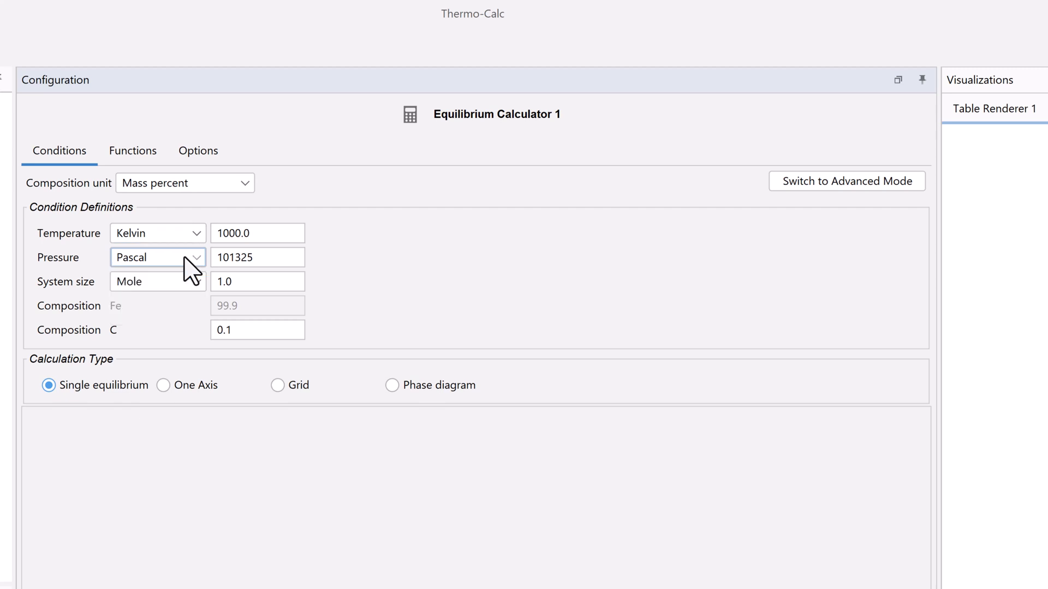
{"action": "left_click", "coordinate": [184, 182]}
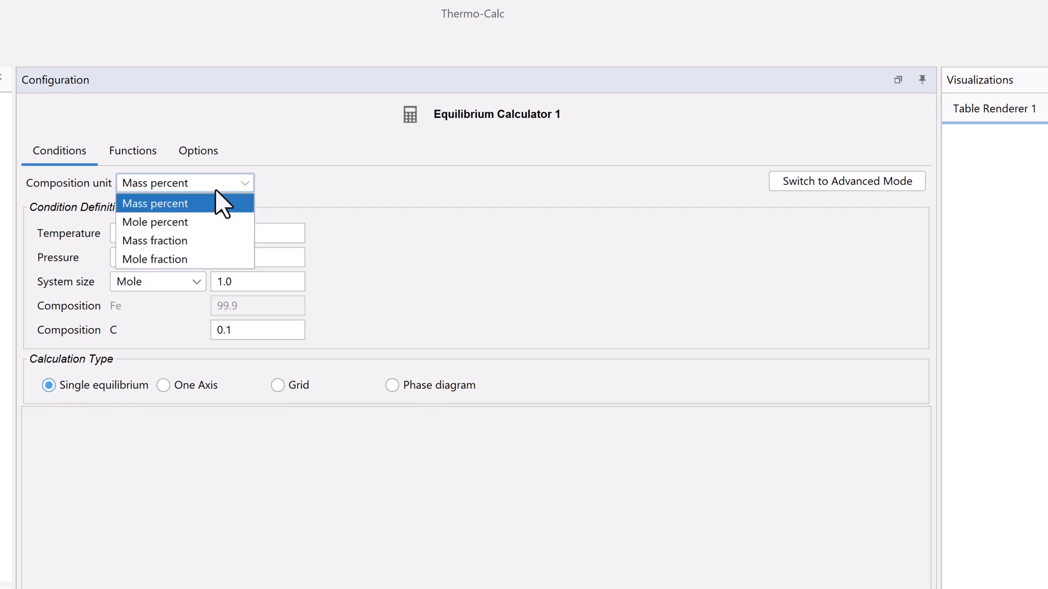
{"action": "left_click", "coordinate": [155, 203]}
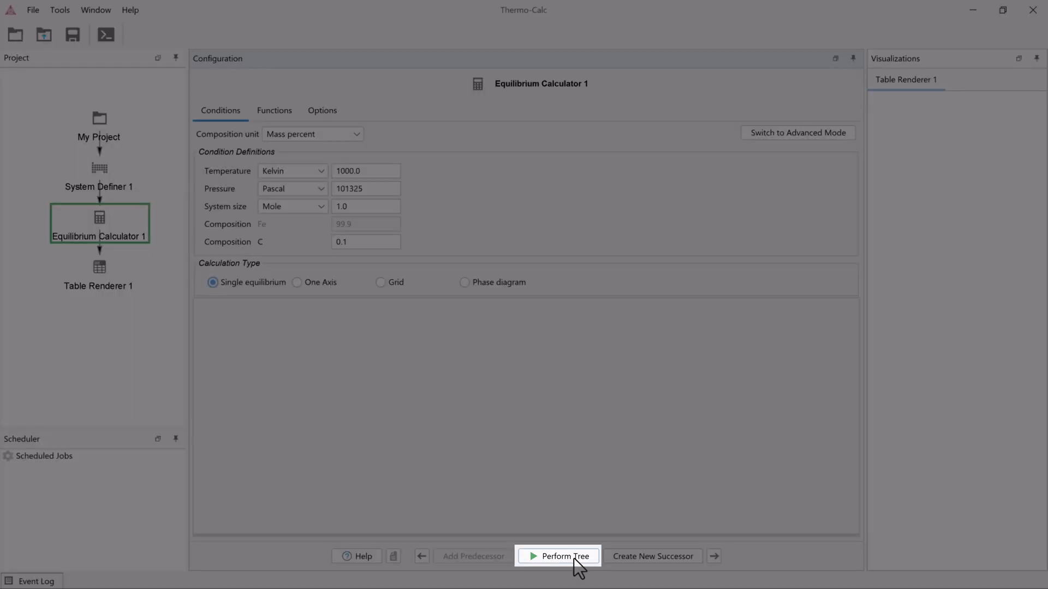
- Perform the tree and view Table Renderer 1 showing BCC_A2 and GRAPHITE stable
{"action": "left_click", "coordinate": [563, 556]}
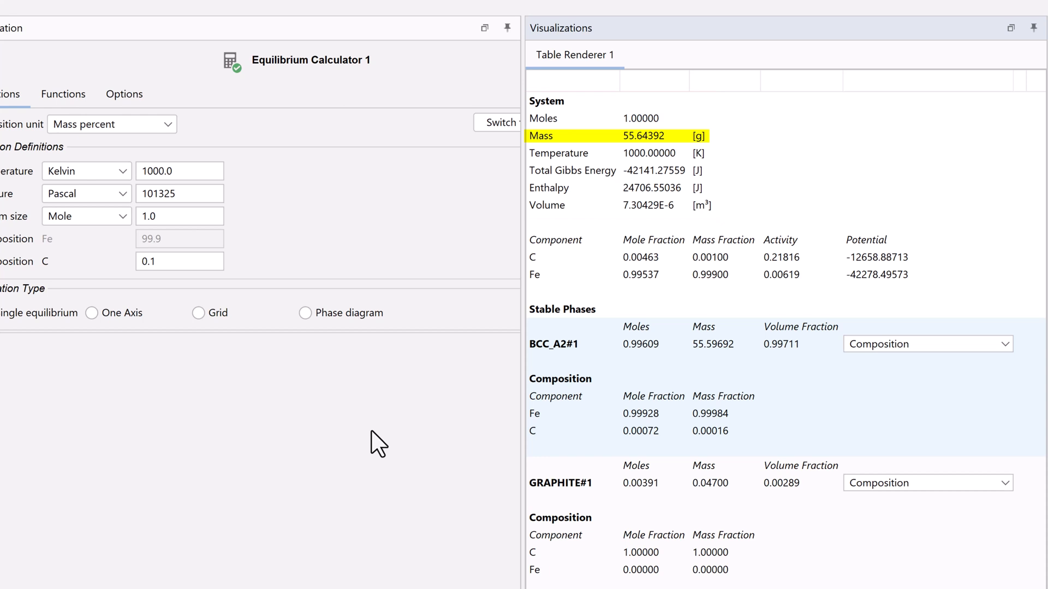
{"action": "left_click", "coordinate": [572, 170]}
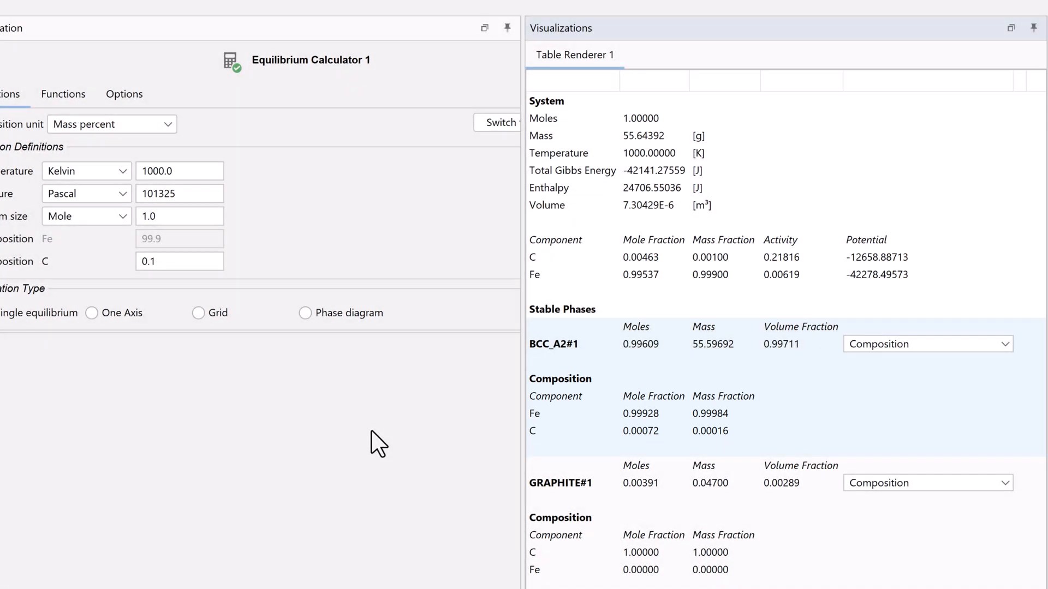
{"action": "mouse_move", "coordinate": [956, 366]}
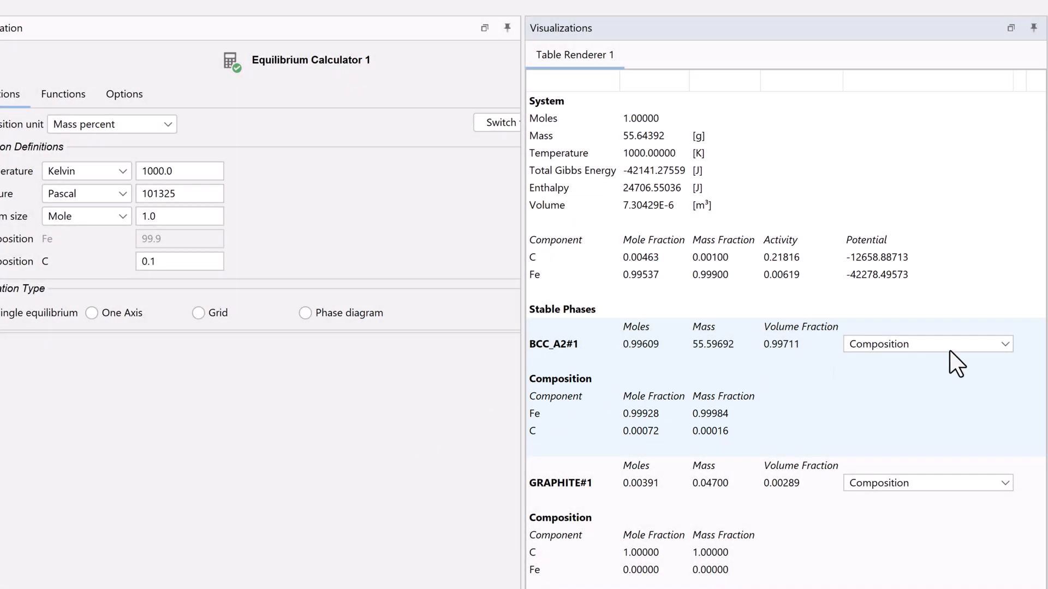
- Switch BCC_A2 to Constitution, showing vacancy 0.99976 and carbon 0.00024 site fractions
{"action": "left_click", "coordinate": [927, 344]}
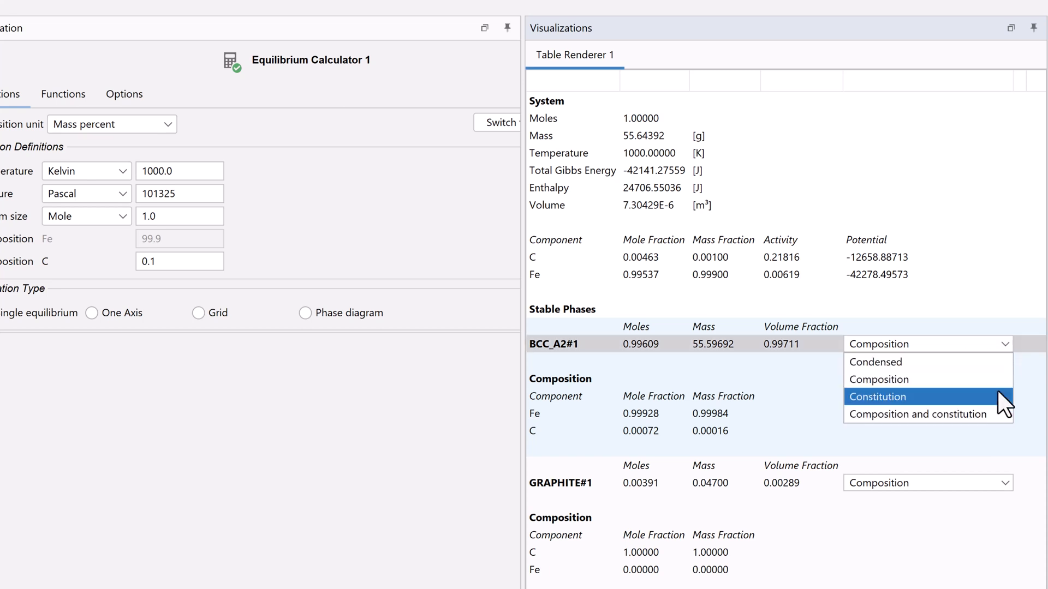
{"action": "left_click", "coordinate": [878, 396]}
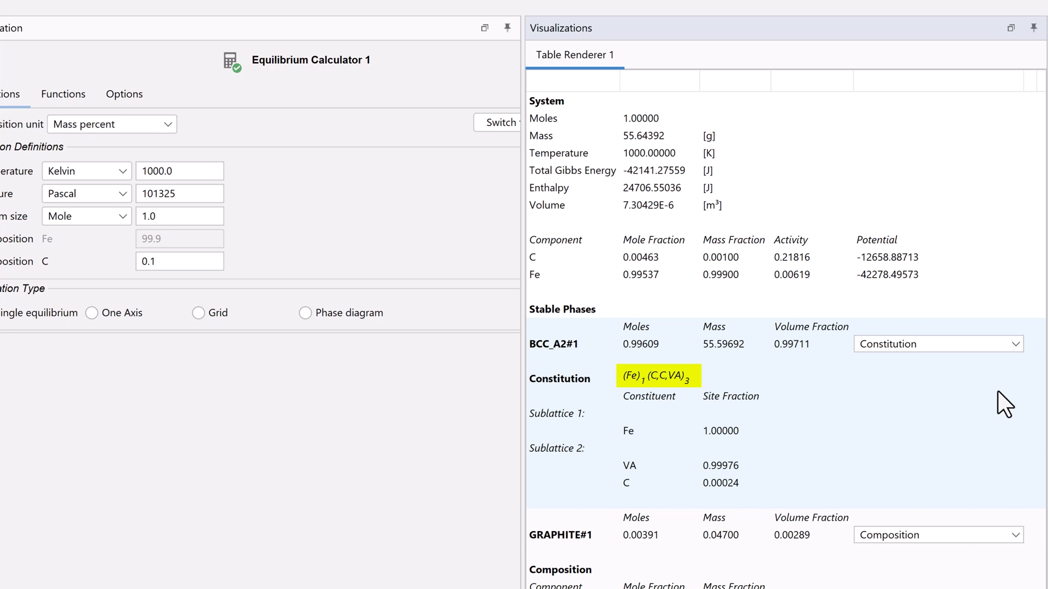
{"action": "scroll", "scroll_direction": "down", "scroll_amount": 3}
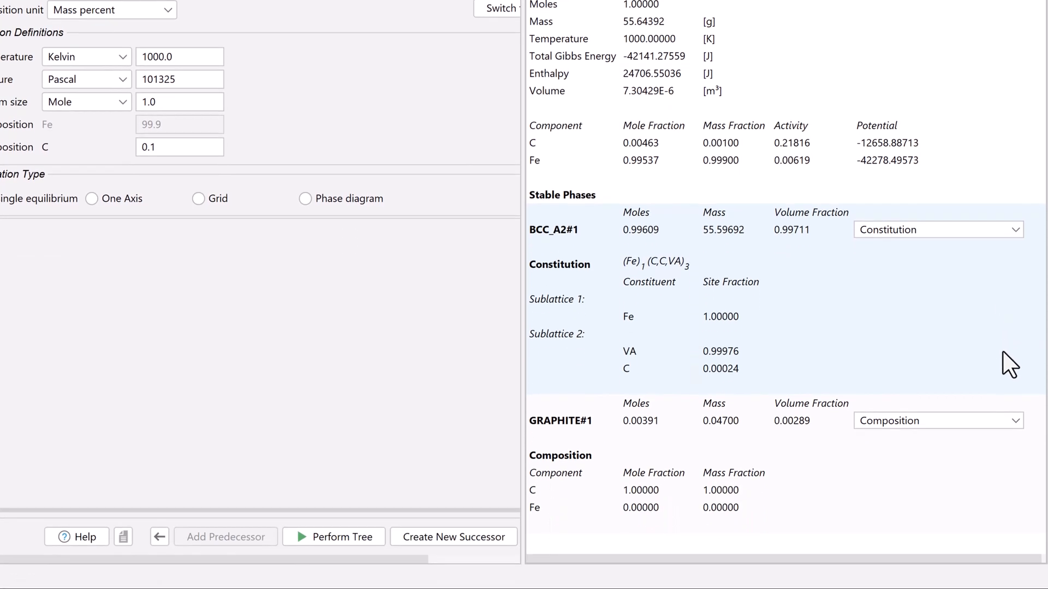
{"action": "left_click", "coordinate": [937, 420]}
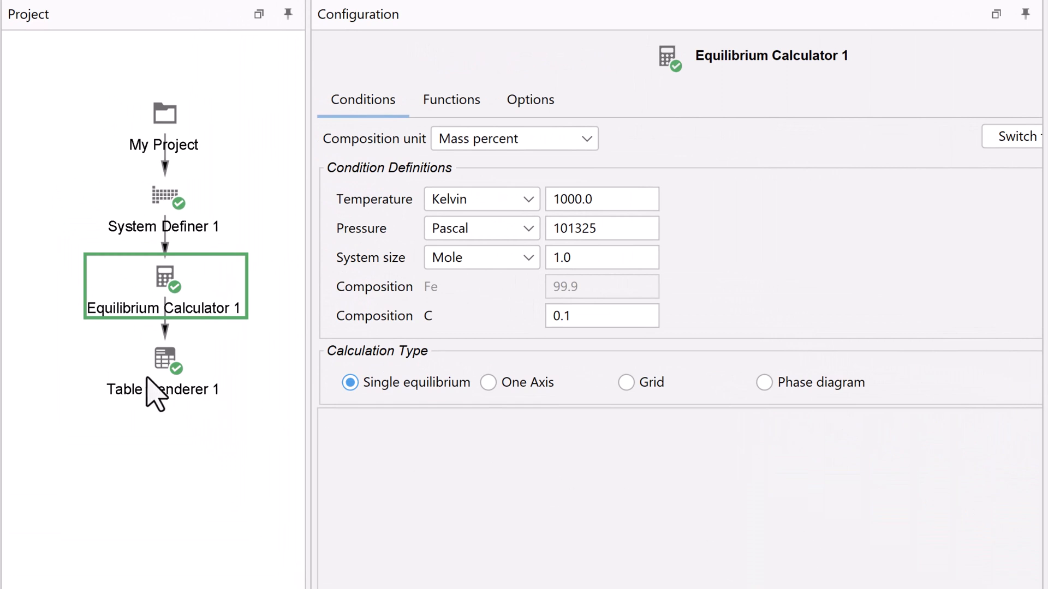
- Add a System thermal resistivity column (0.02954) to Table Renderer 1
{"action": "left_click", "coordinate": [164, 360]}
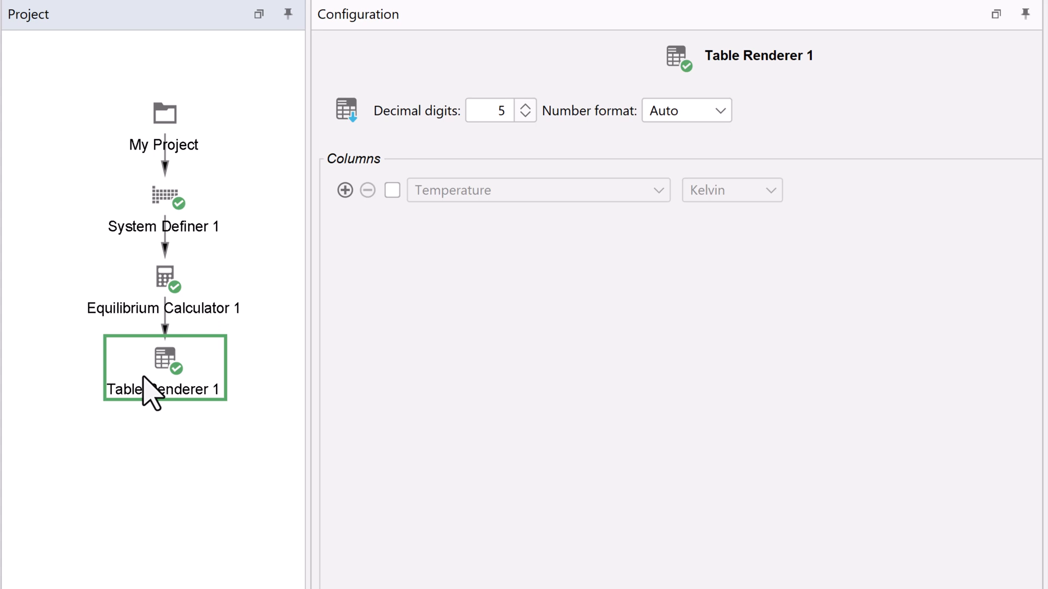
{"action": "mouse_move", "coordinate": [218, 334]}
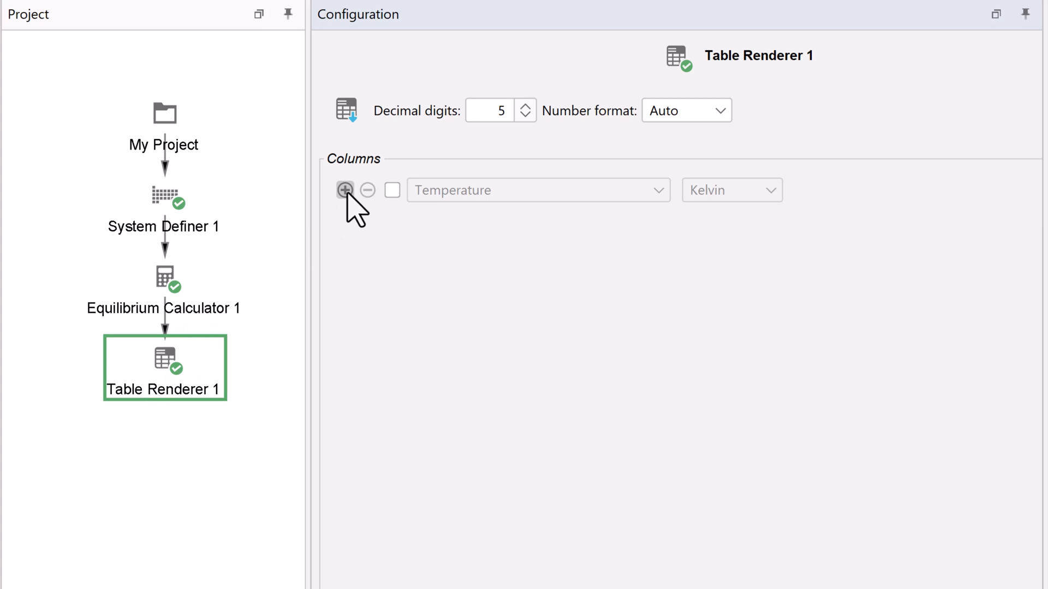
{"action": "left_click", "coordinate": [344, 190]}
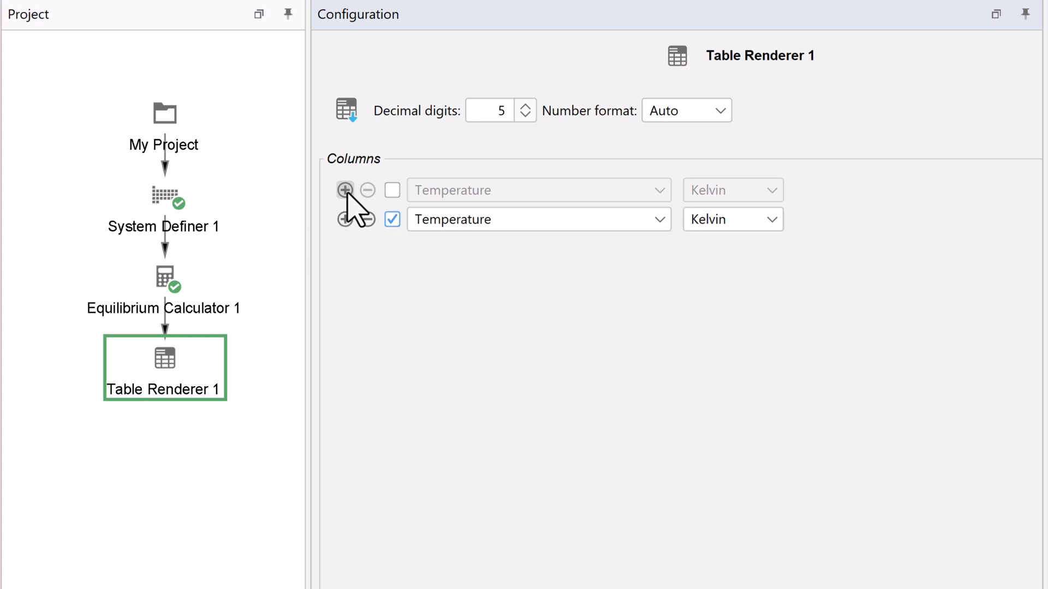
{"action": "left_click", "coordinate": [538, 220]}
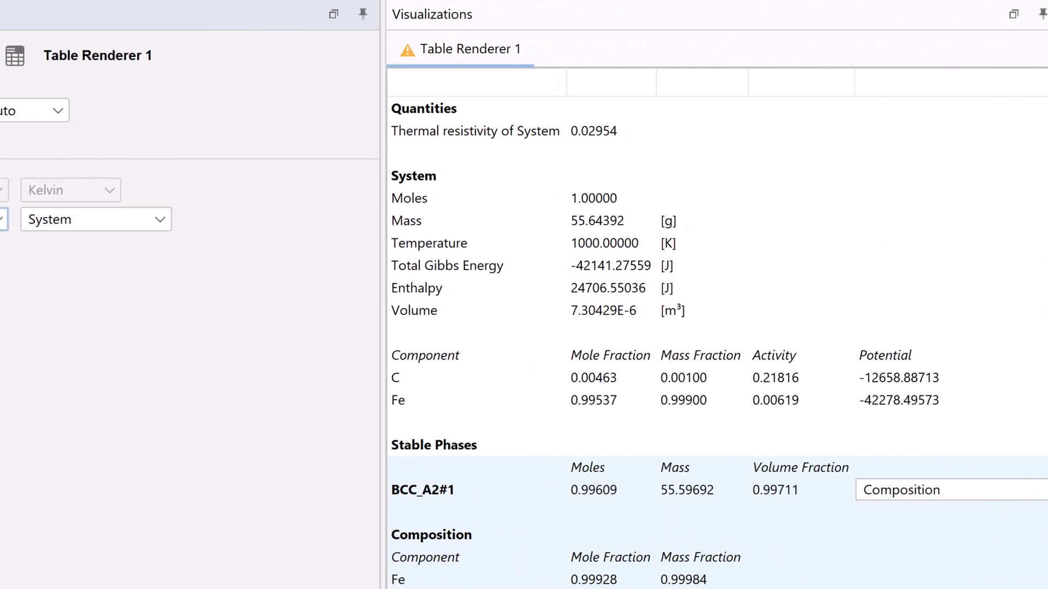
{"action": "double_click", "coordinate": [474, 131]}
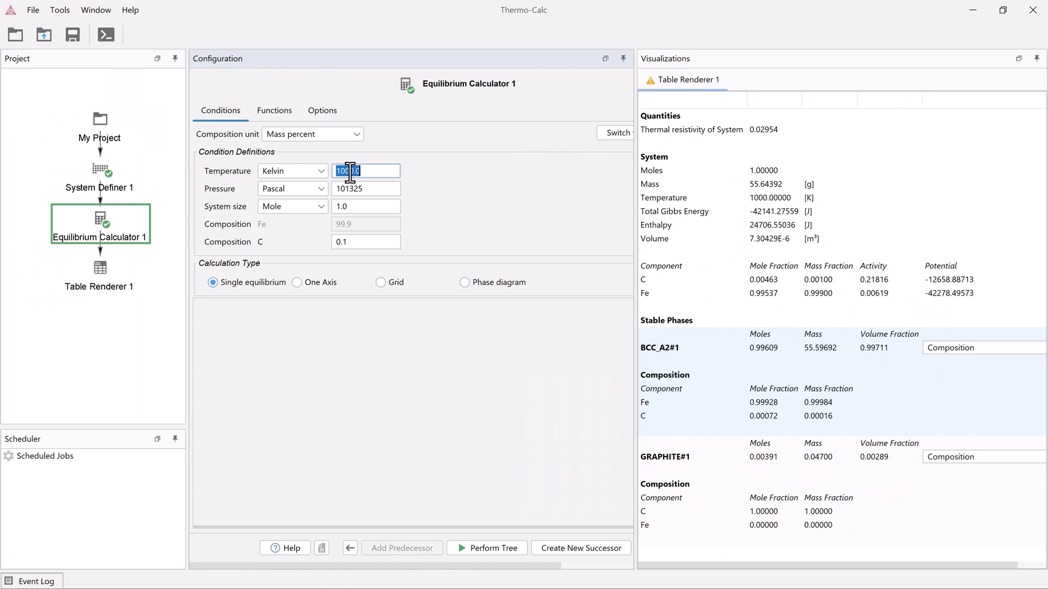
- Recalculate at 1200 K (FCC_A1, resistivity 0.03344) and add a successor Table Renderer
{"action": "type", "text": "1200"}
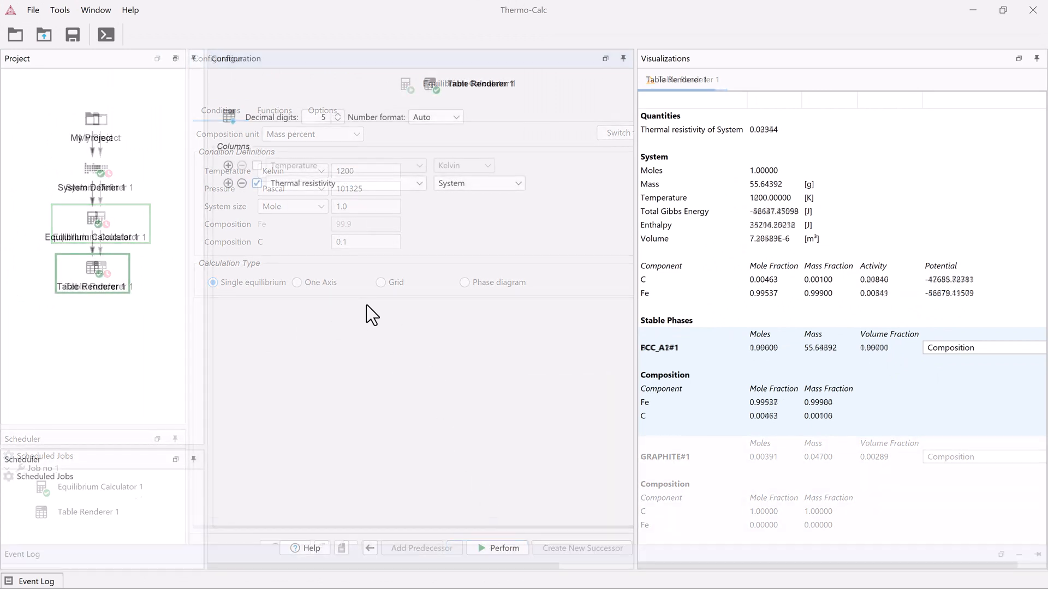
{"action": "left_click", "coordinate": [92, 170]}
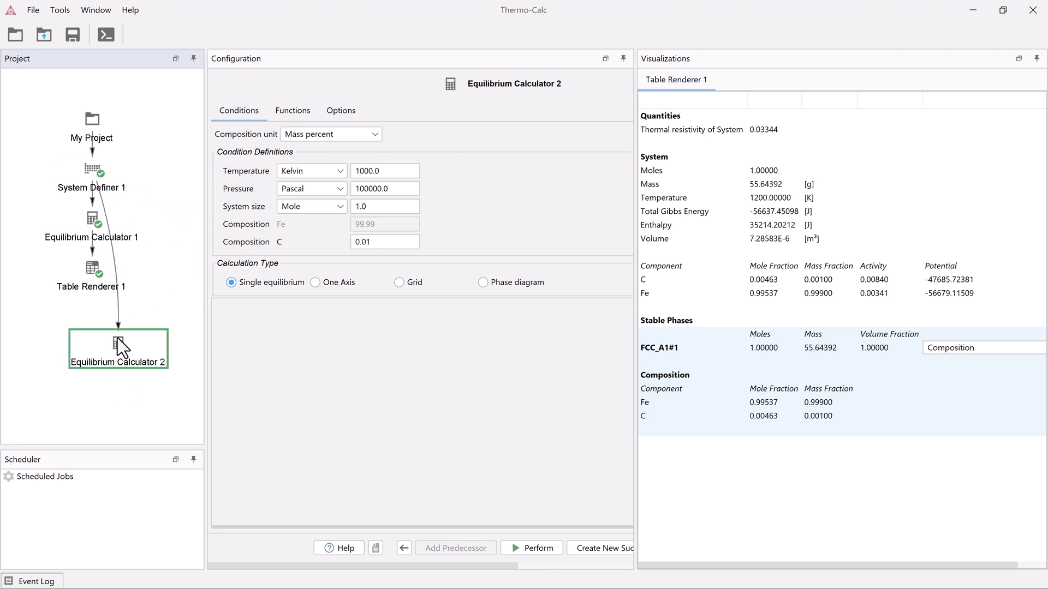
{"action": "right_click", "coordinate": [118, 347]}
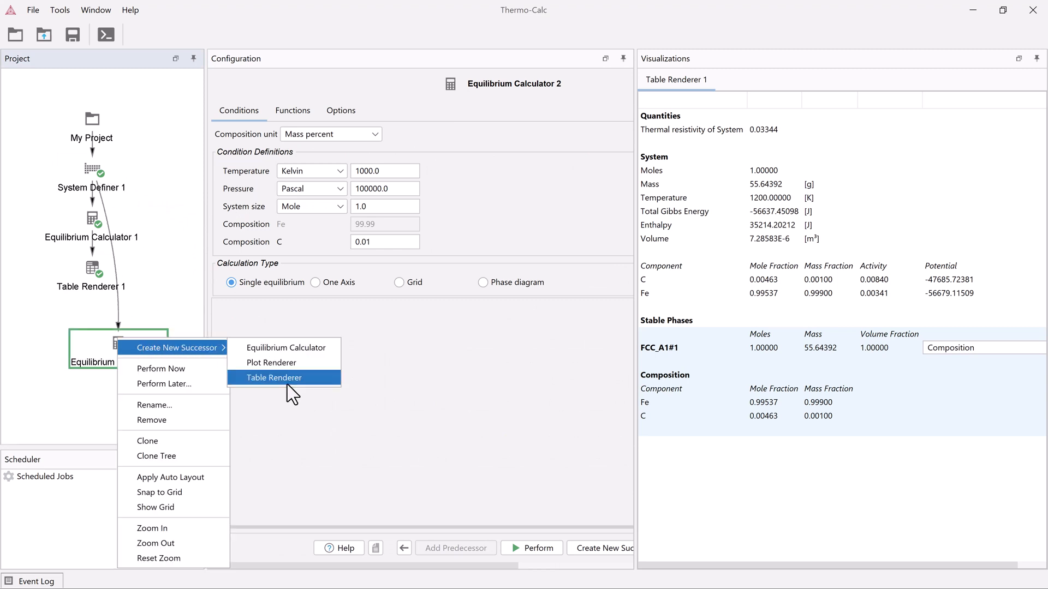
{"action": "left_click", "coordinate": [273, 378]}
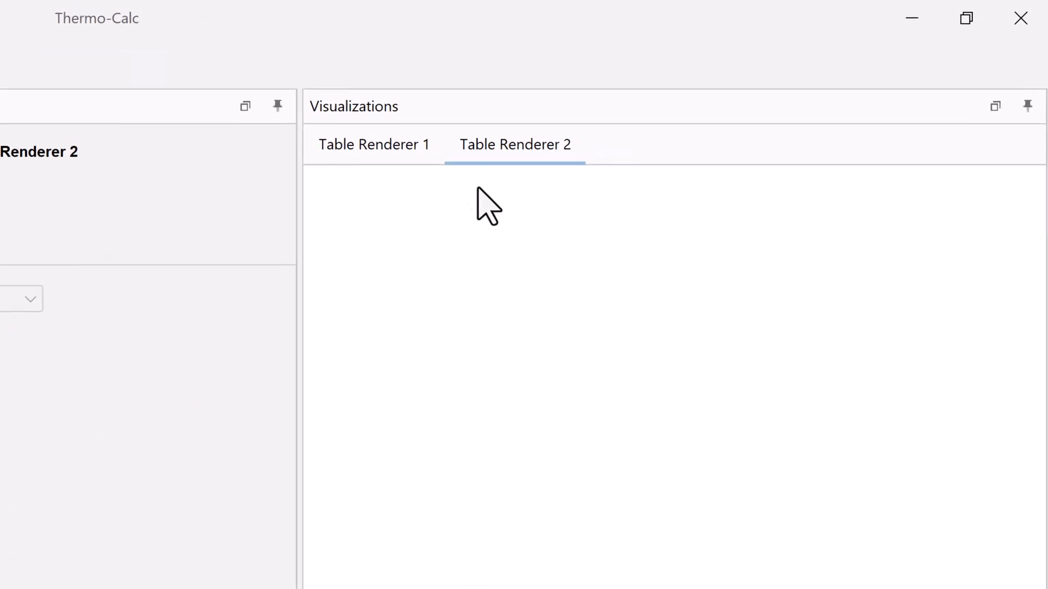
{"action": "left_click", "coordinate": [372, 144]}
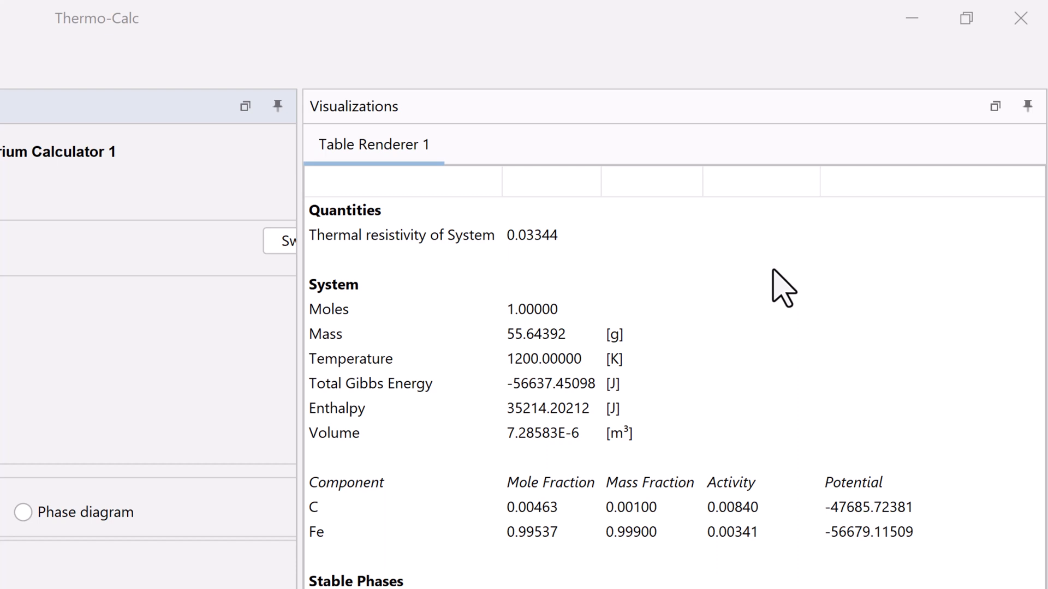
- Dismiss the results-table context menu and bring up the File menu for saving
{"action": "right_click", "coordinate": [775, 287]}
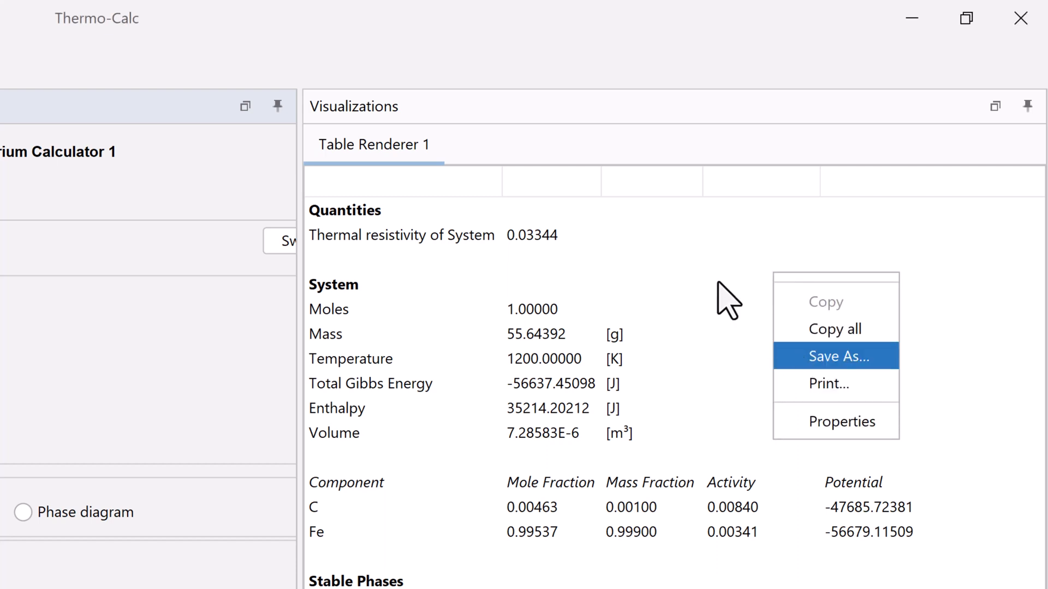
{"action": "mouse_move", "coordinate": [675, 252]}
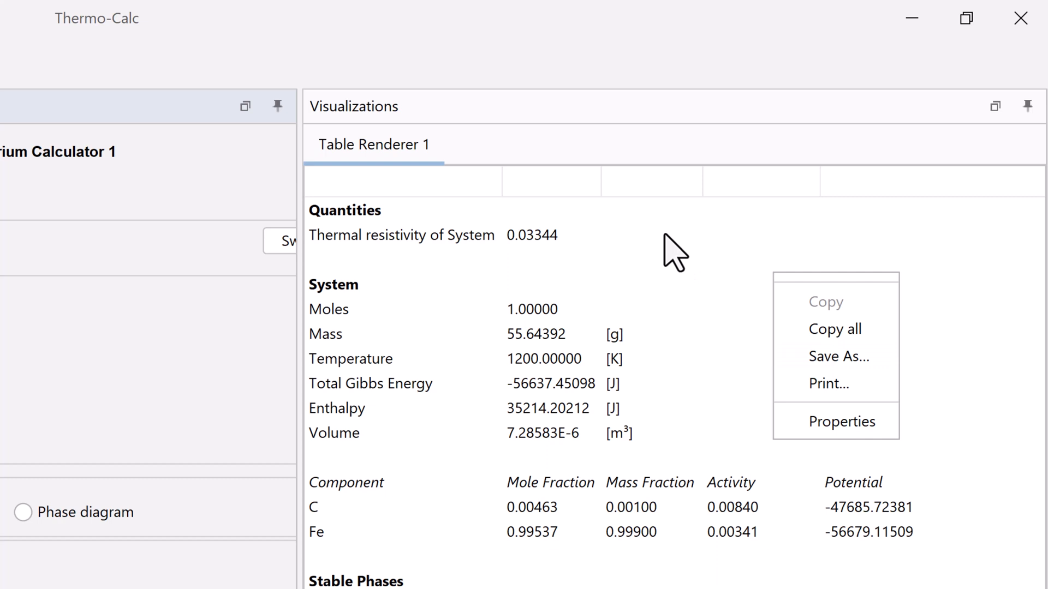
{"action": "left_click", "coordinate": [169, 406]}
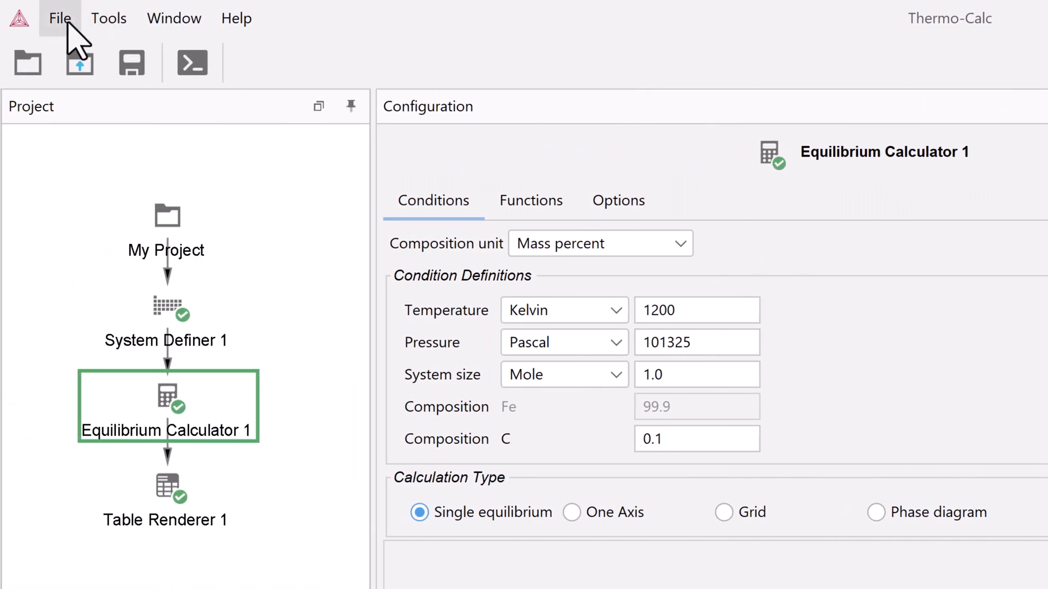
{"action": "left_click", "coordinate": [59, 18]}
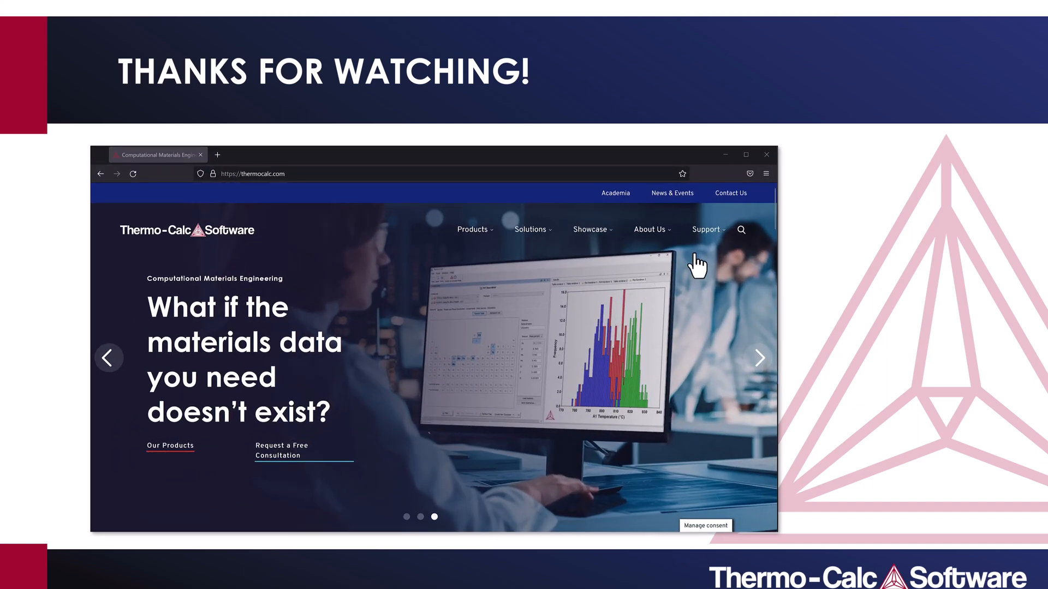
{"action": "left_click", "coordinate": [705, 230]}
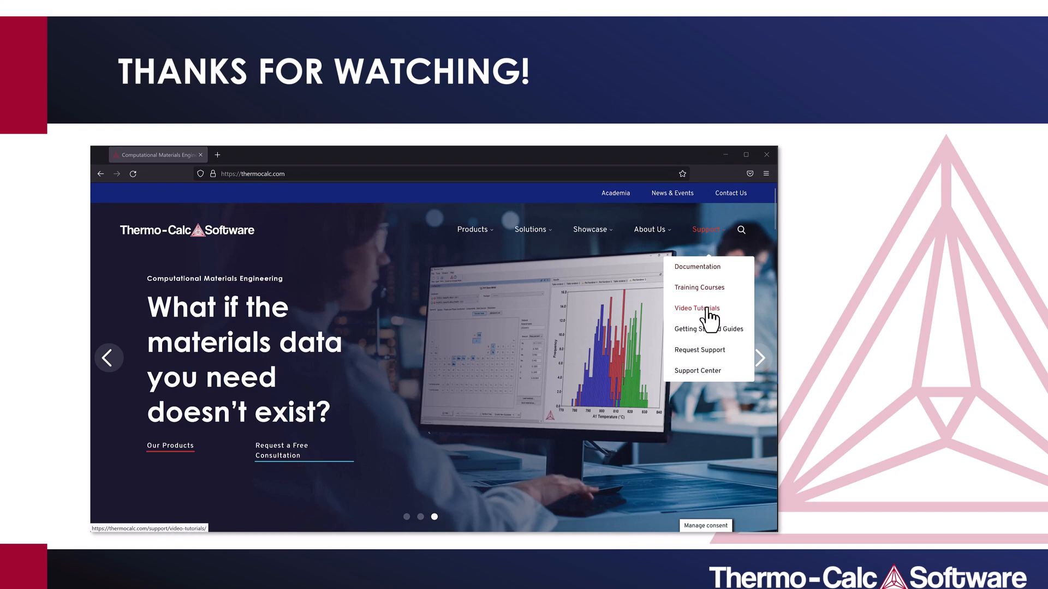